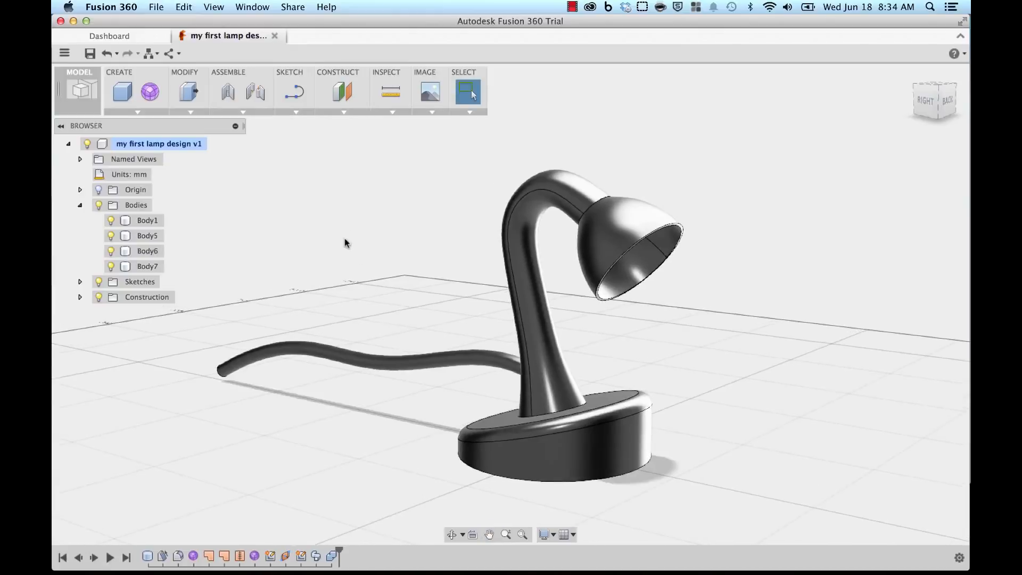
pyautogui.moveTo(301, 208)
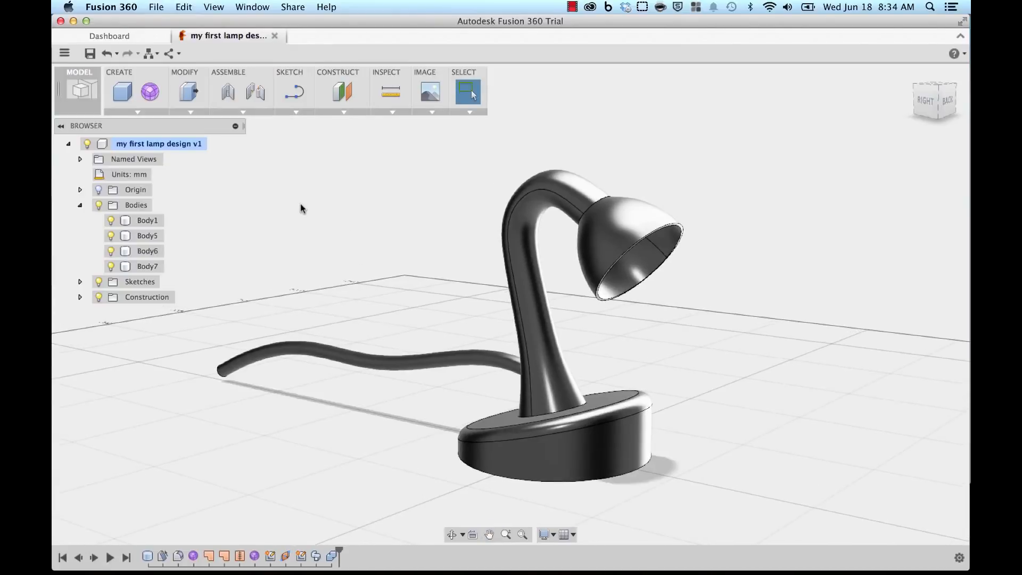
# Step: Bring up the marking menu over the lamp design canvas
pyautogui.rightClick(301, 208)
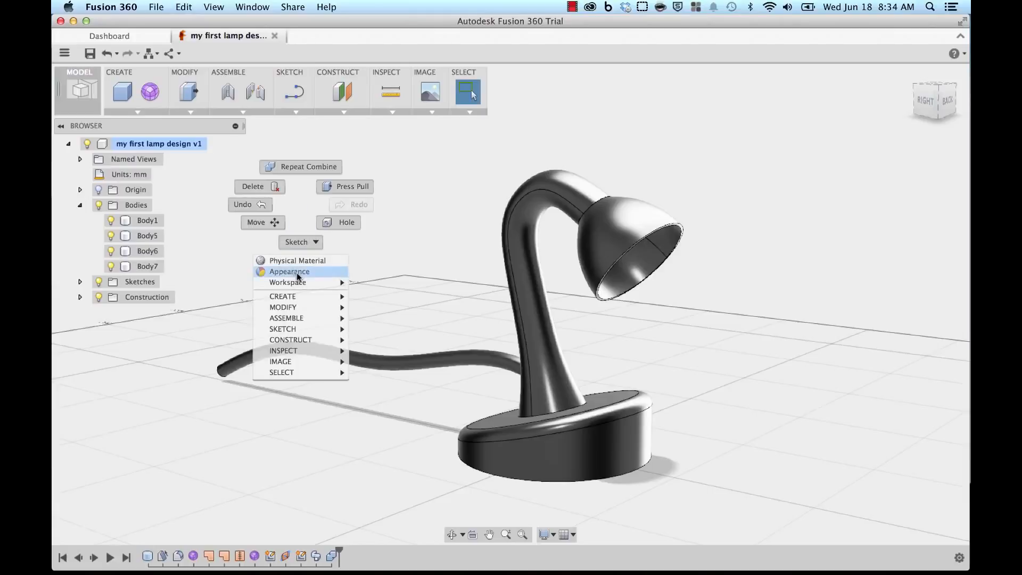
# Step: Browse the appearance library to Glass > Color Density for a green glass swatch
pyautogui.click(289, 272)
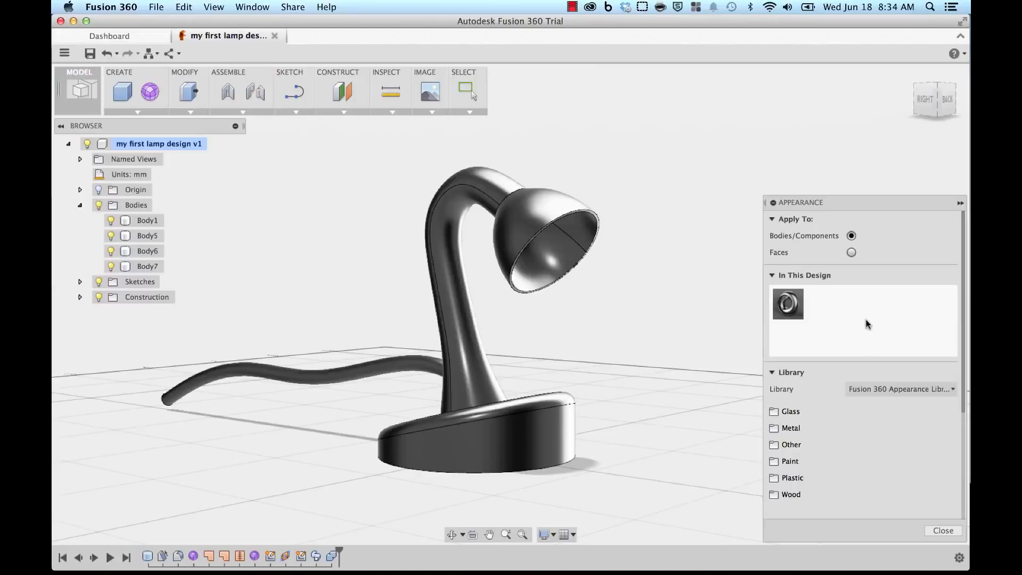
pyautogui.moveTo(792, 411)
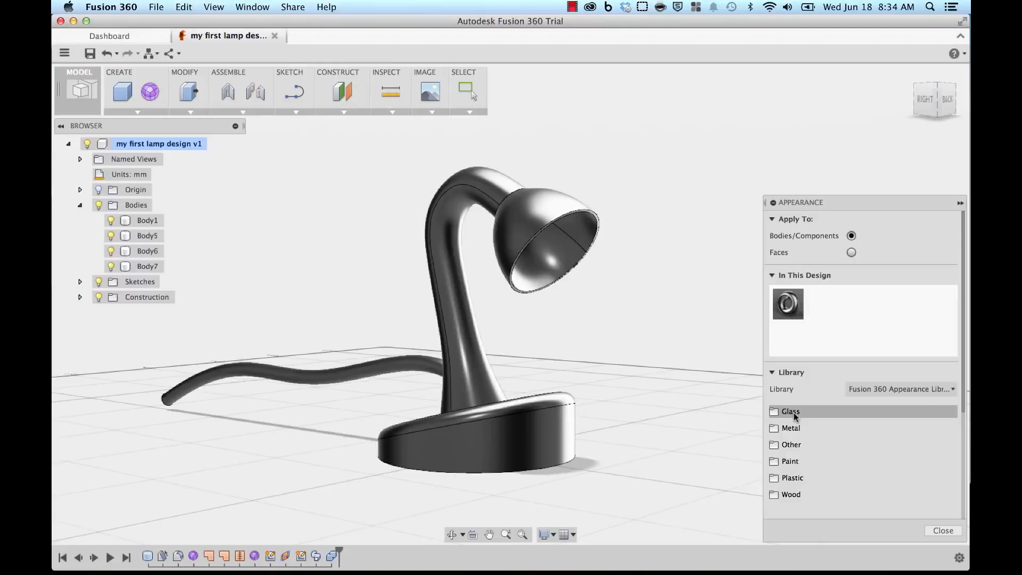
pyautogui.click(790, 411)
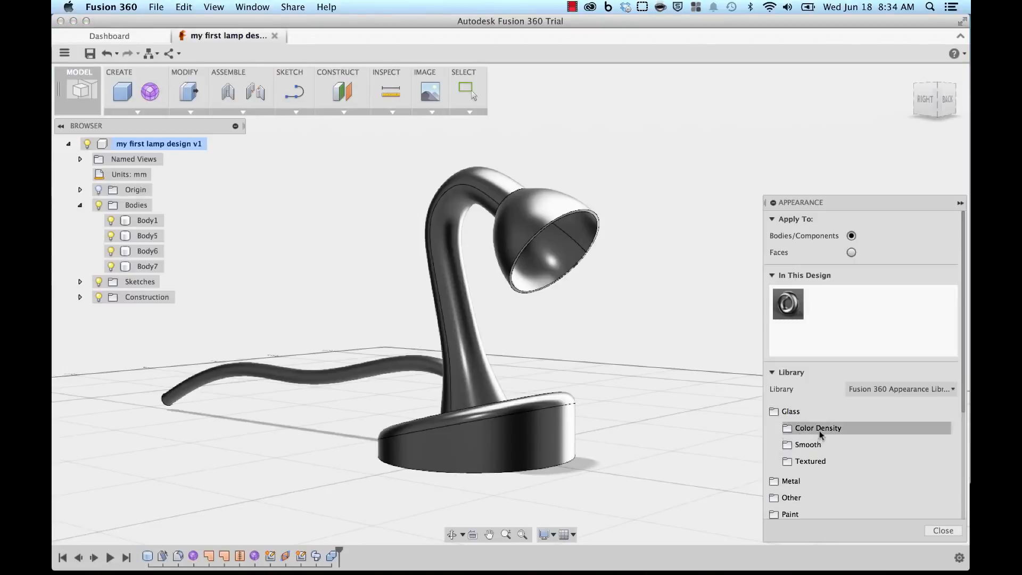
pyautogui.click(791, 411)
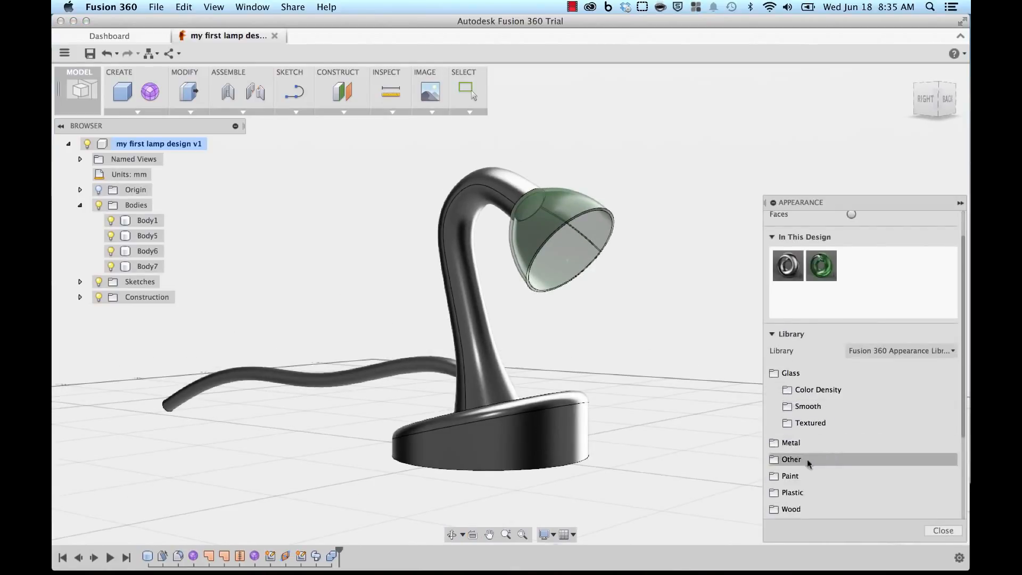
pyautogui.scroll(-3)
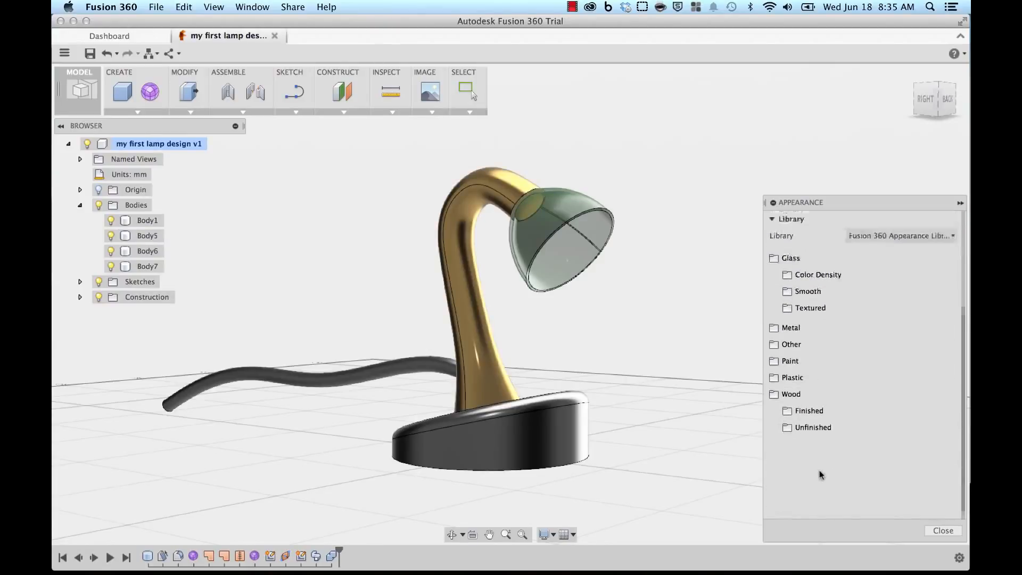
# Step: Apply Mahogany finished wood to the base and black rubber to the cord
pyautogui.click(809, 411)
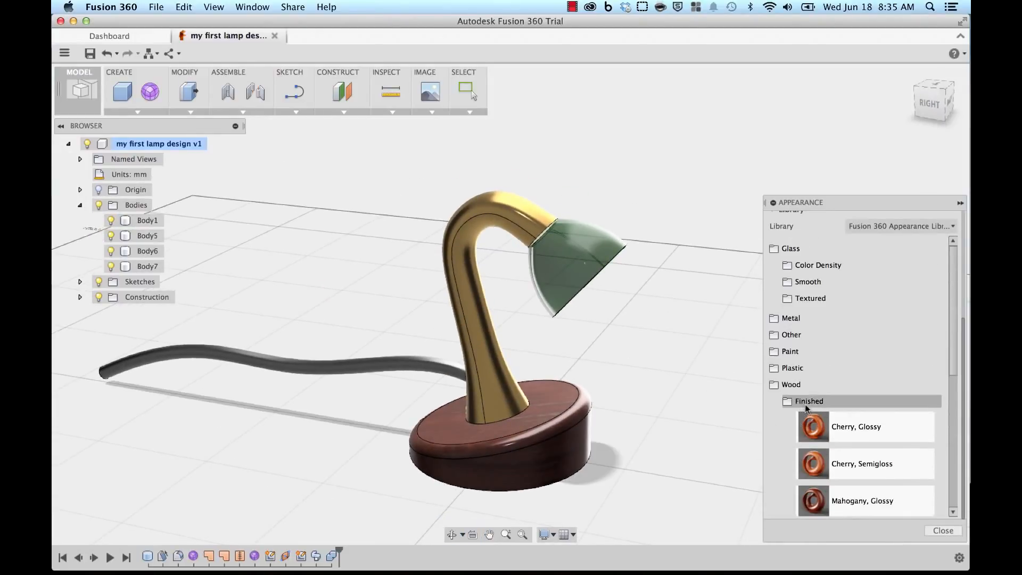
pyautogui.click(809, 401)
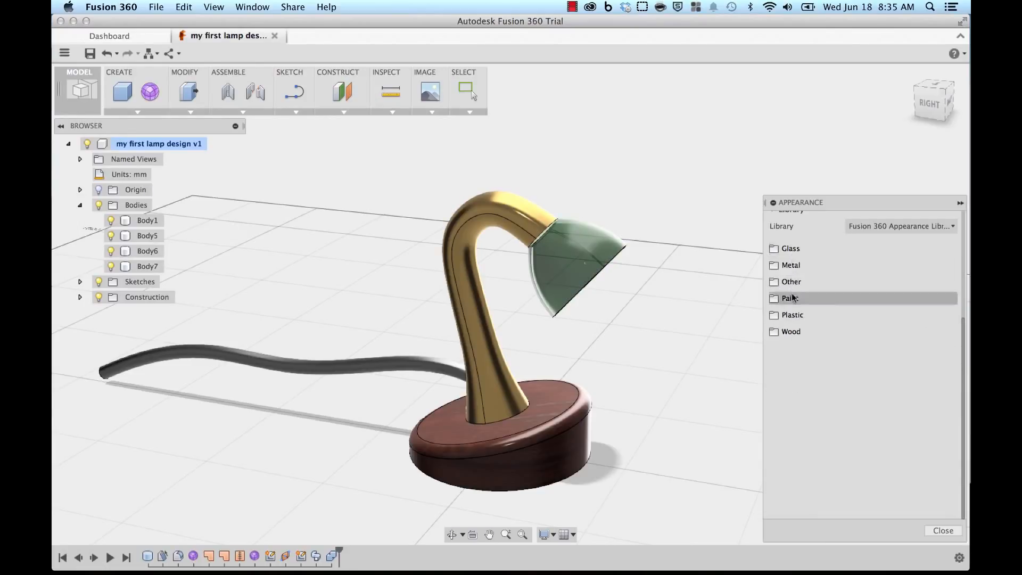
pyautogui.moveTo(792, 315)
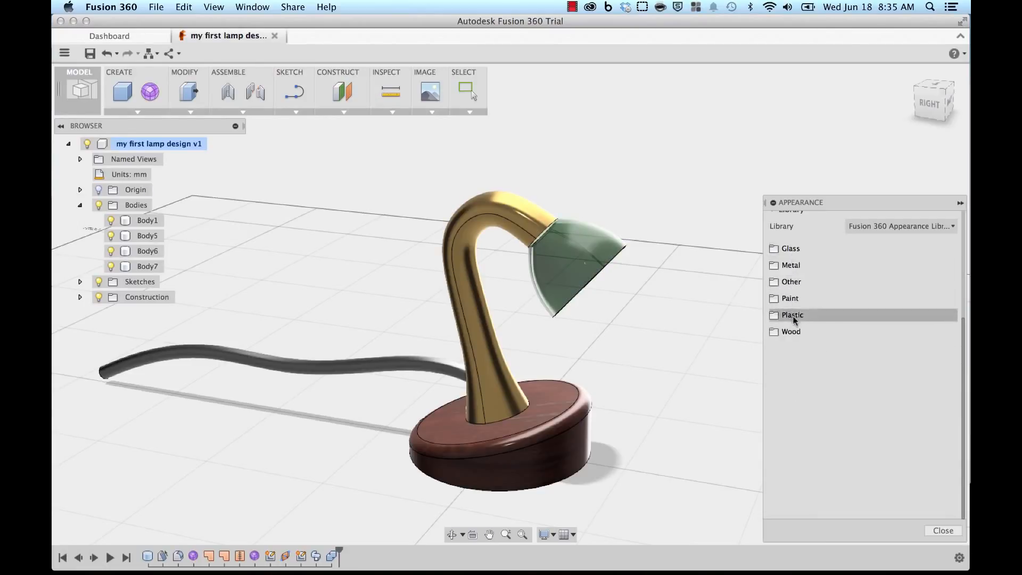
pyautogui.click(792, 281)
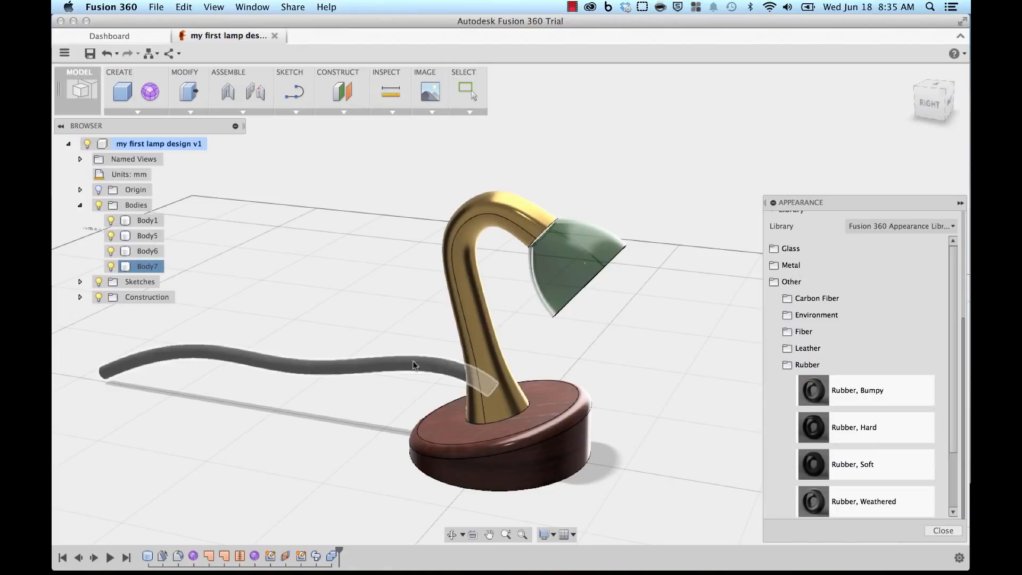
pyautogui.moveTo(417, 365); pyautogui.dragTo(322, 289)
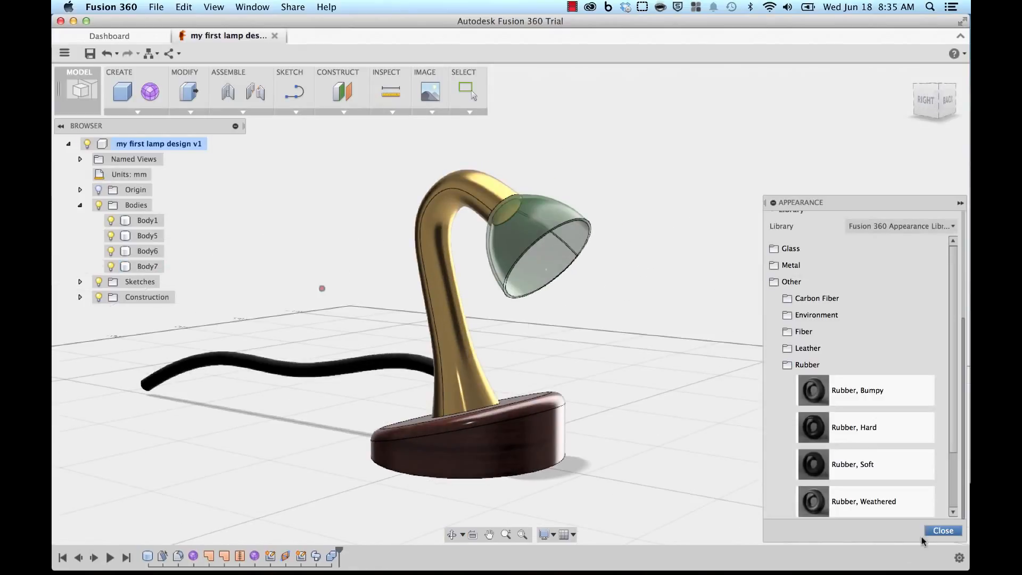
# Step: Convert Body1 through Body7 into separate components via Create Components from Bodies
pyautogui.click(943, 530)
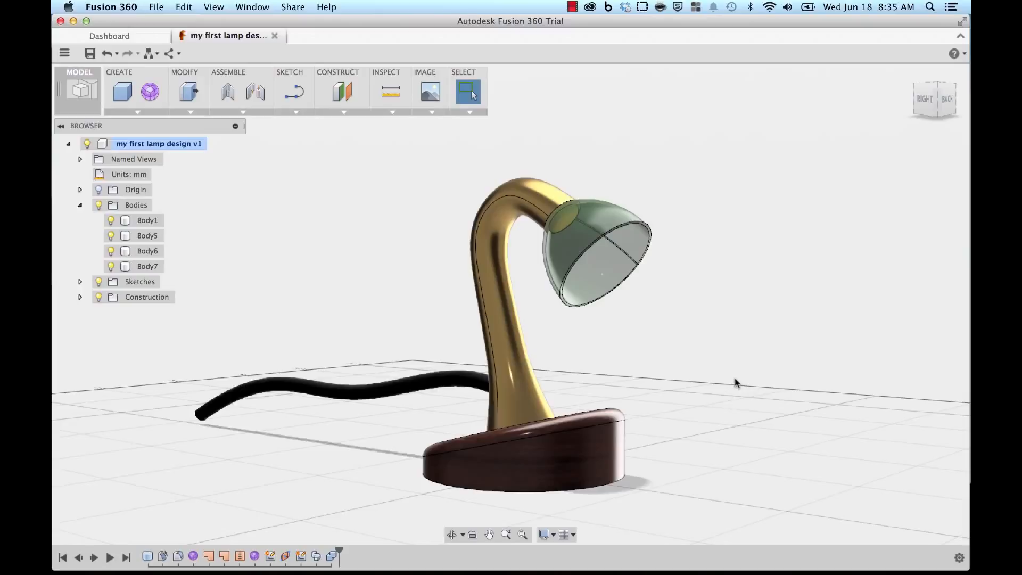
pyautogui.click(147, 220)
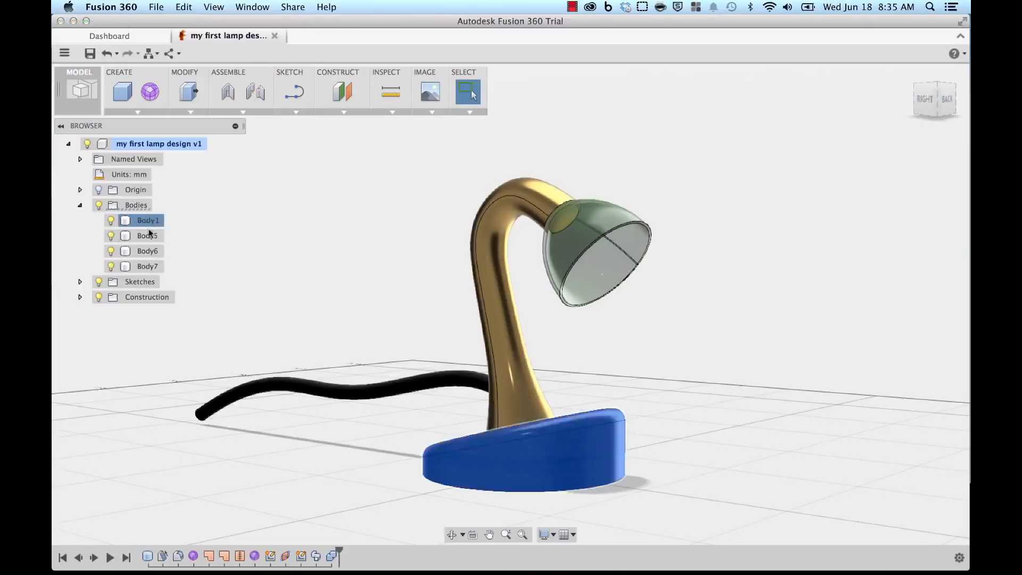
pyautogui.click(147, 266)
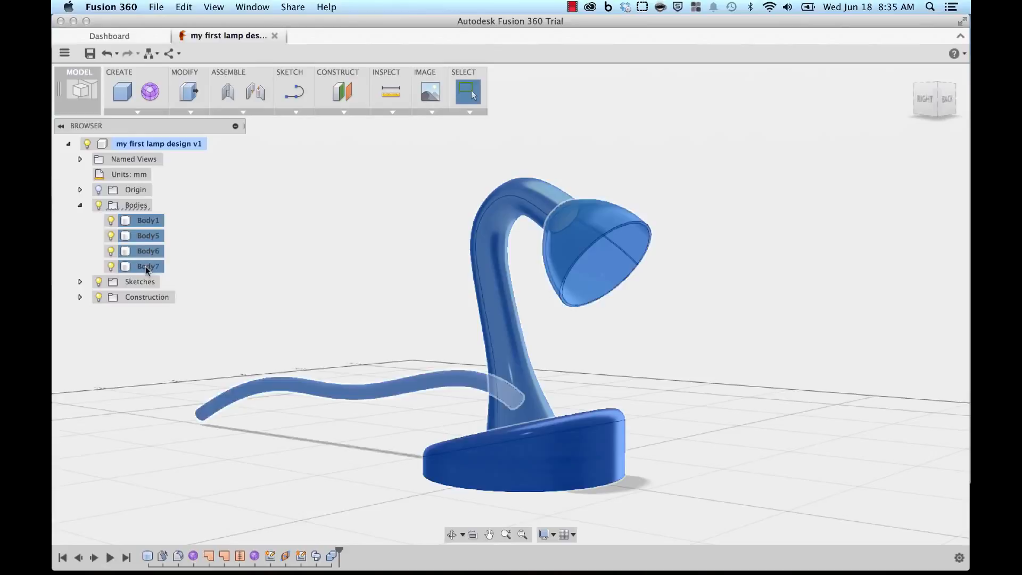
pyautogui.rightClick(148, 266)
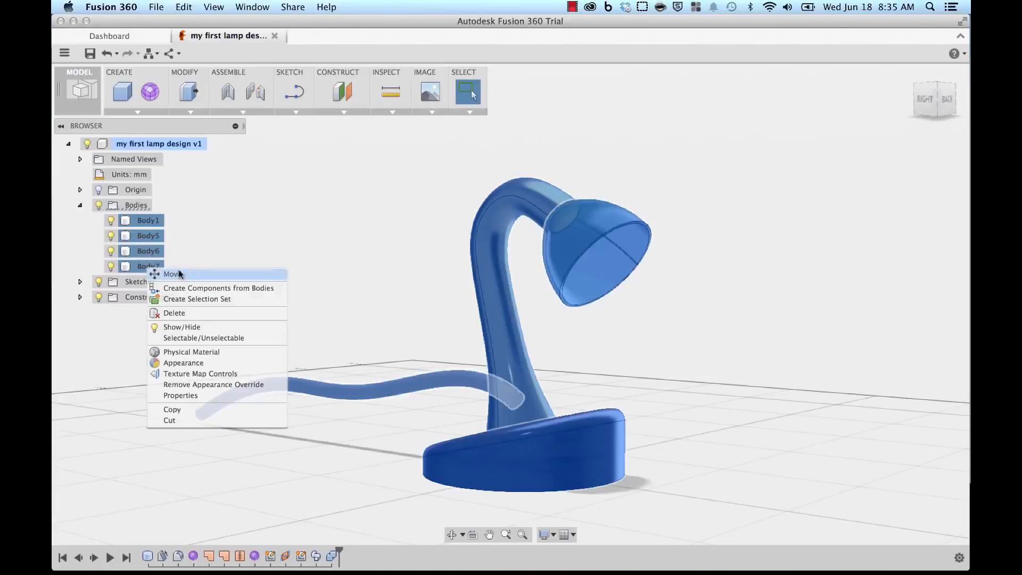
pyautogui.moveTo(196, 292)
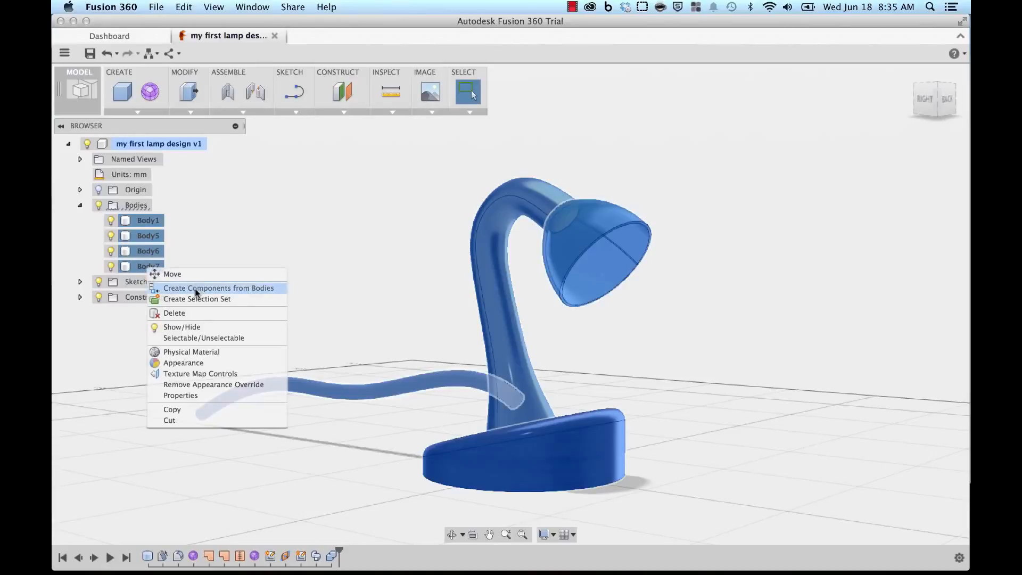
pyautogui.click(219, 288)
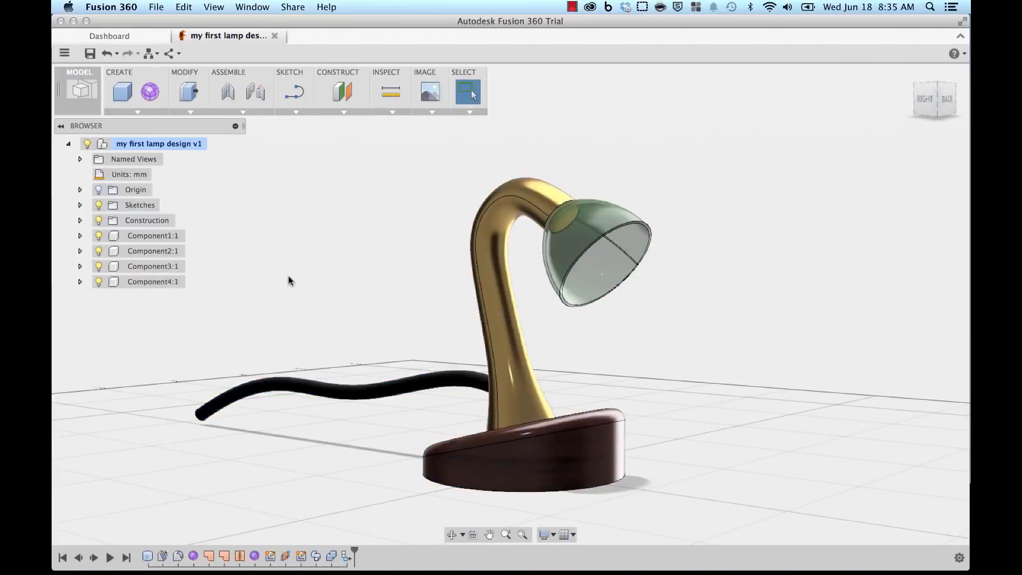
pyautogui.moveTo(297, 281)
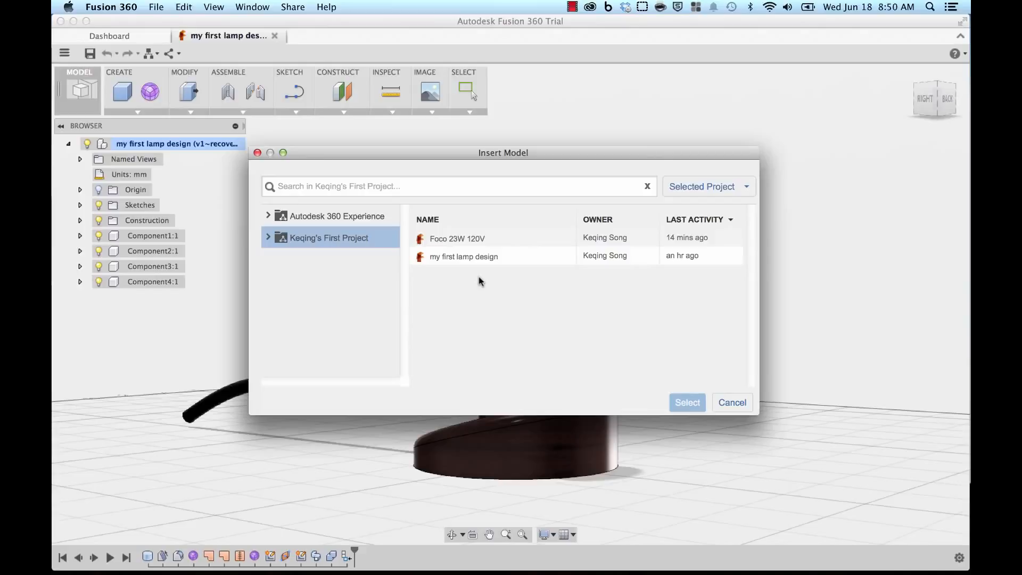
pyautogui.moveTo(496, 286)
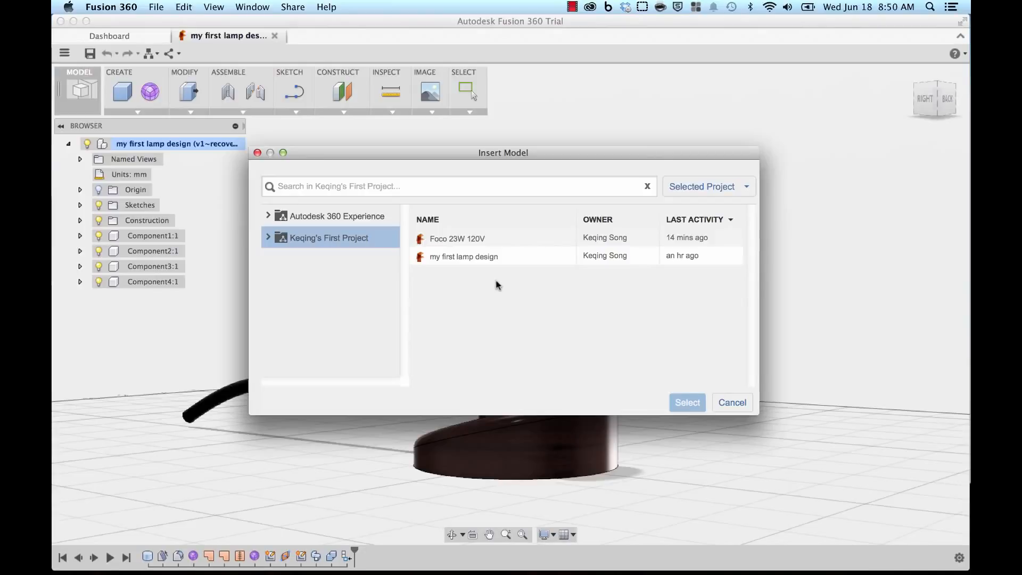
# Step: Insert the Foco 23W 120V bulb from Keqing's First Project into the design
pyautogui.click(457, 238)
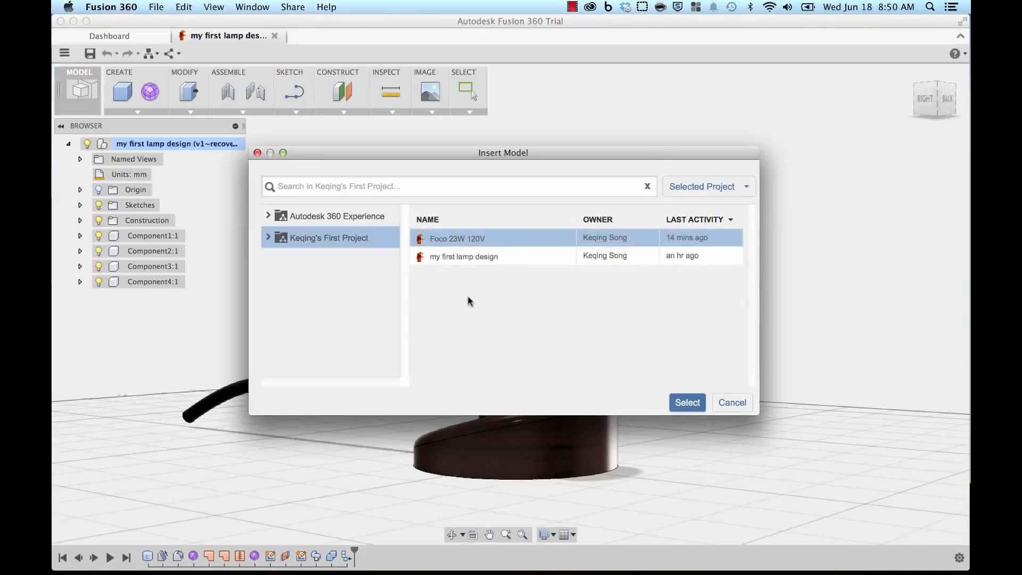
pyautogui.click(687, 402)
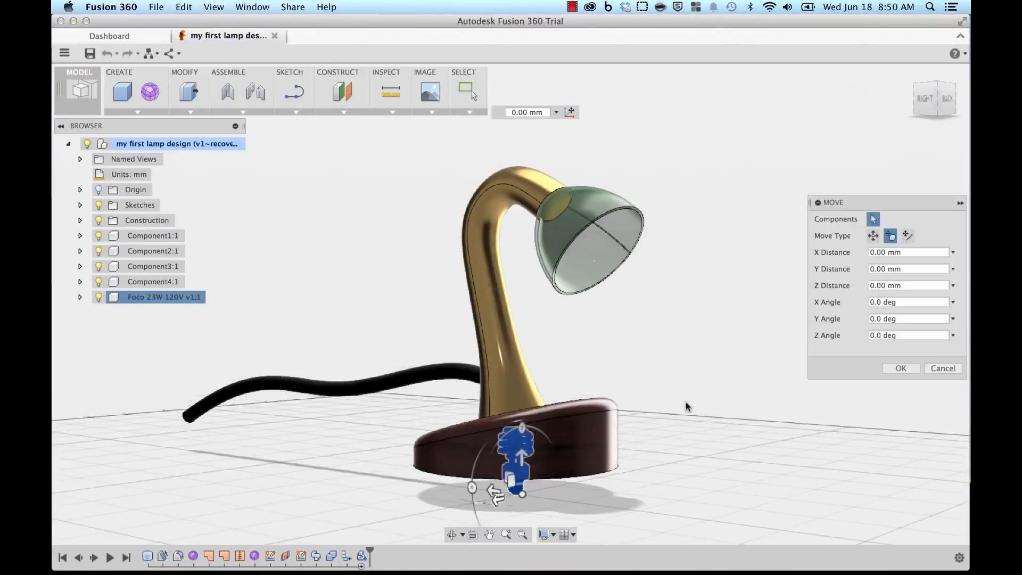
pyautogui.moveTo(653, 367)
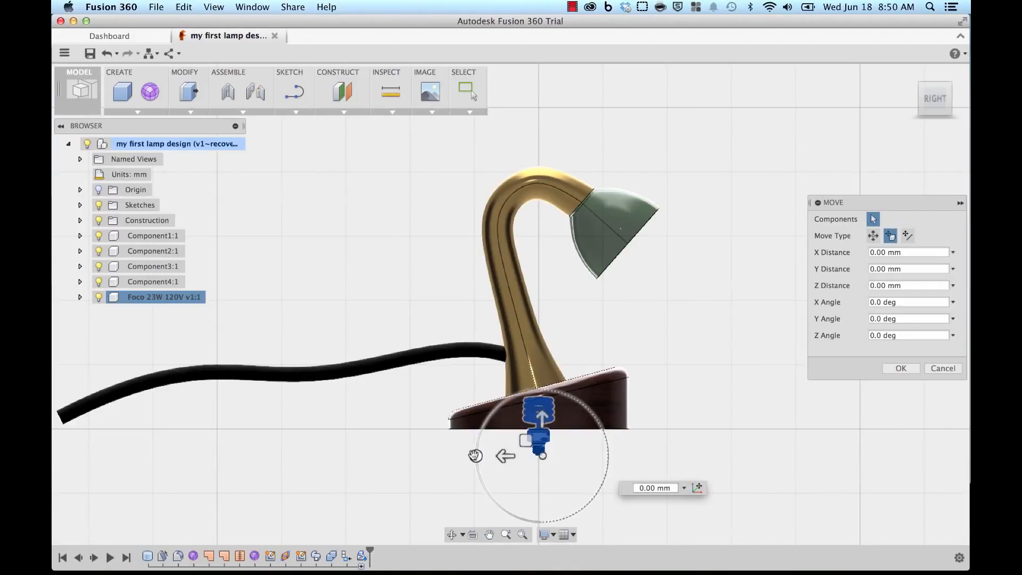
# Step: Tilt the bulb about X and move it up to the neck end inside the shade
pyautogui.moveTo(537, 409); pyautogui.dragTo(574, 404)
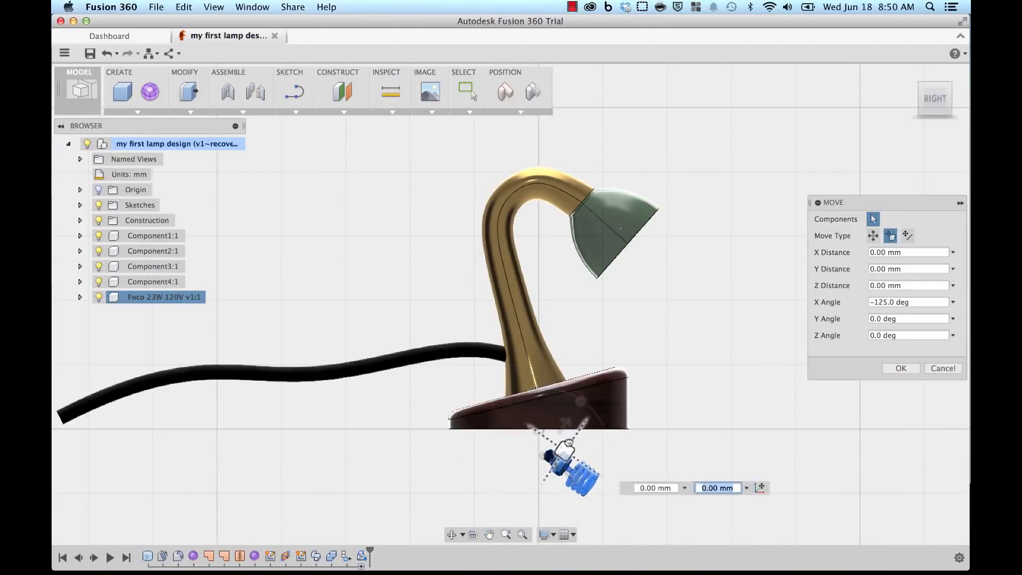
pyautogui.moveTo(566, 463); pyautogui.dragTo(599, 209)
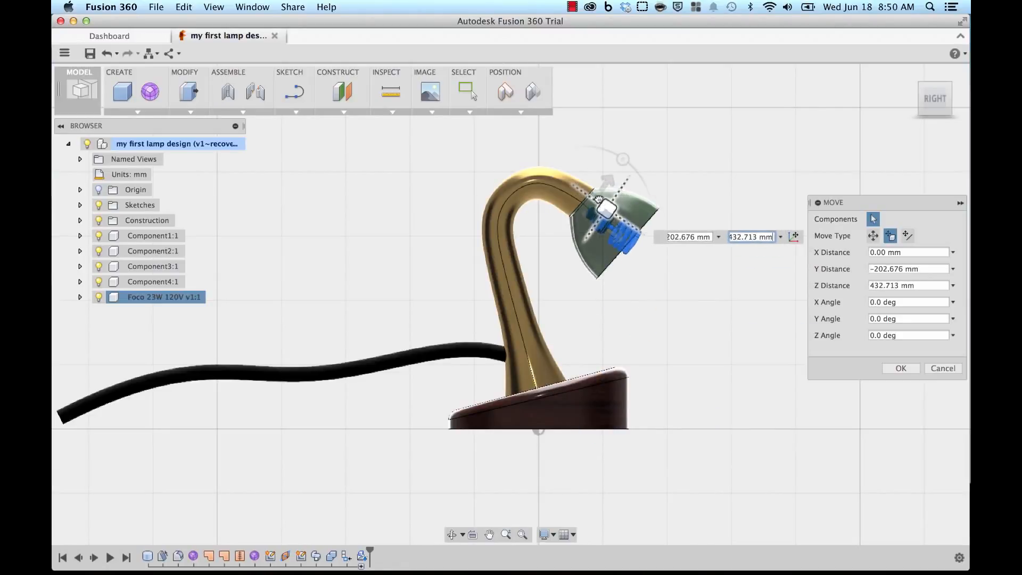
pyautogui.moveTo(606, 209); pyautogui.dragTo(597, 199)
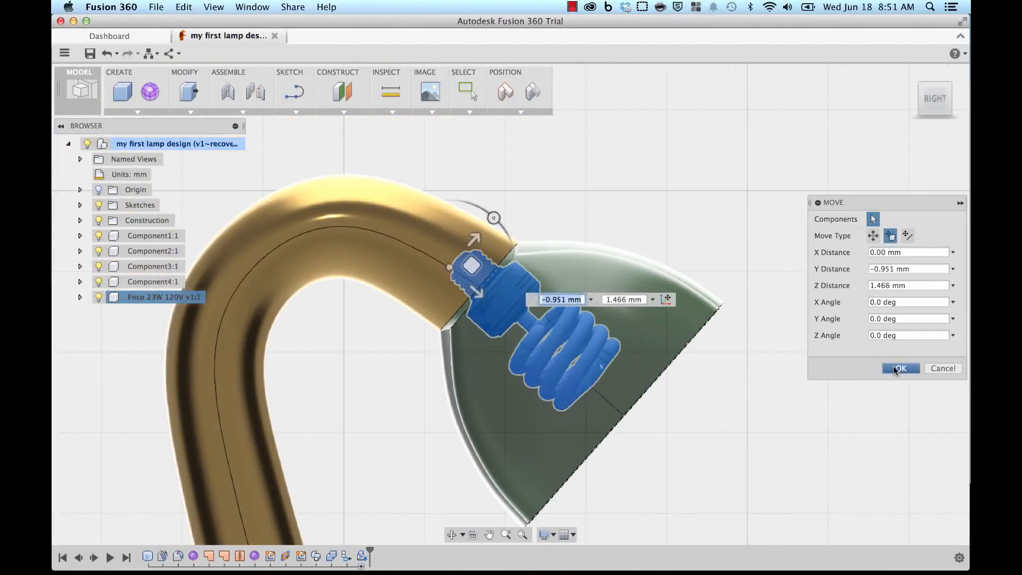
pyautogui.click(900, 368)
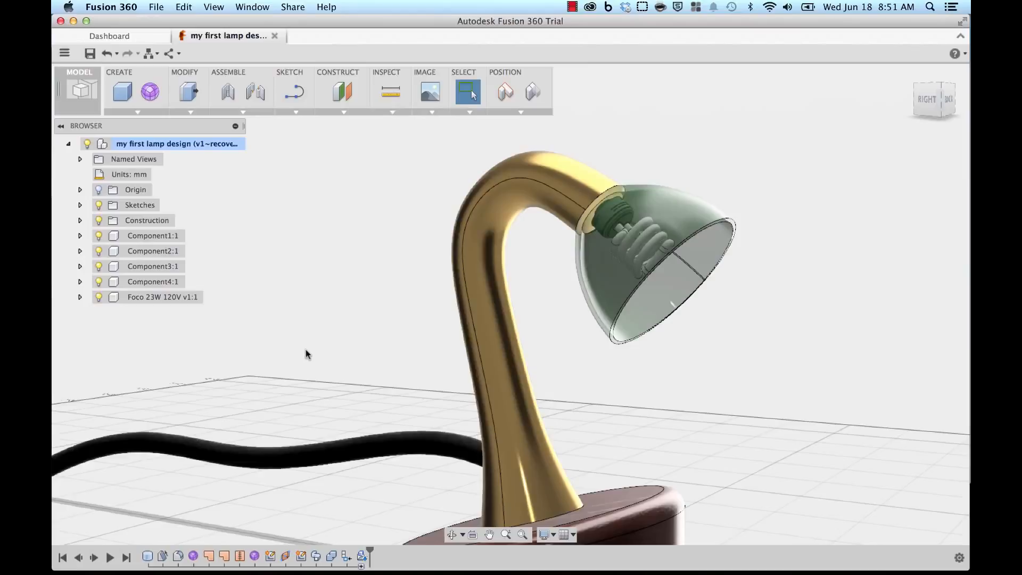
pyautogui.moveTo(141, 268)
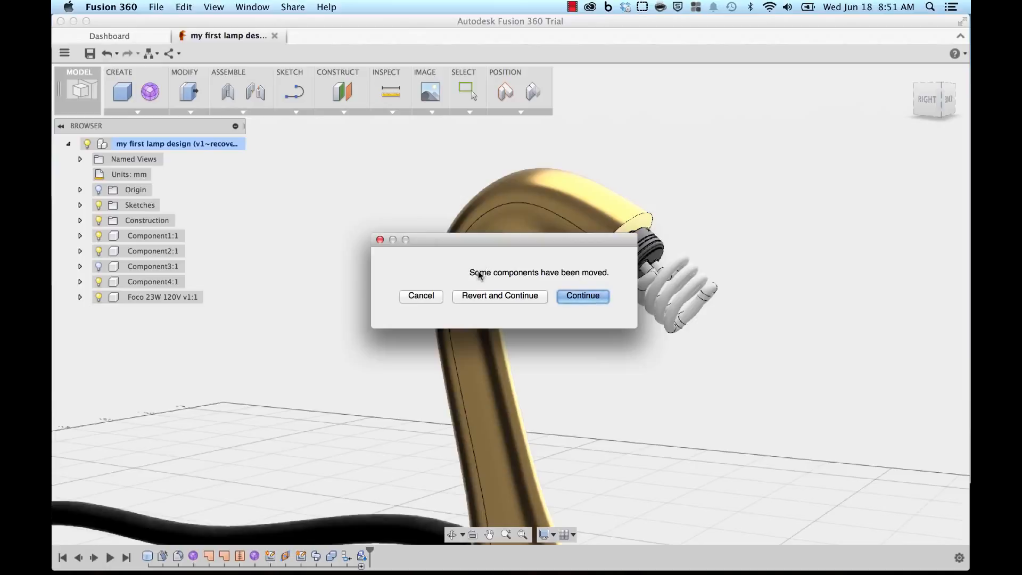
pyautogui.moveTo(467, 277)
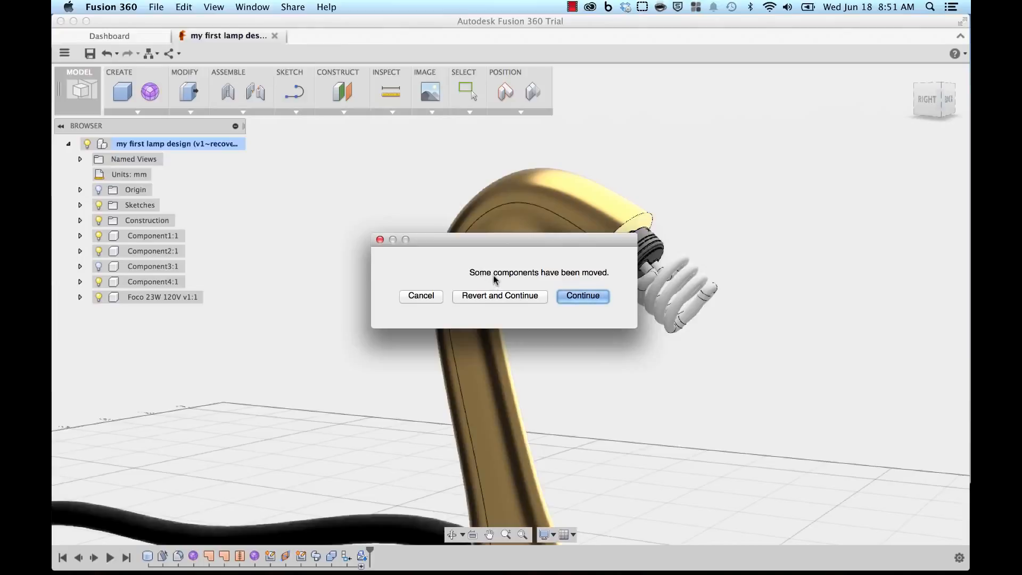
# Step: Continue past the 'Some components have been moved' prompt, keeping the bulb position
pyautogui.click(581, 295)
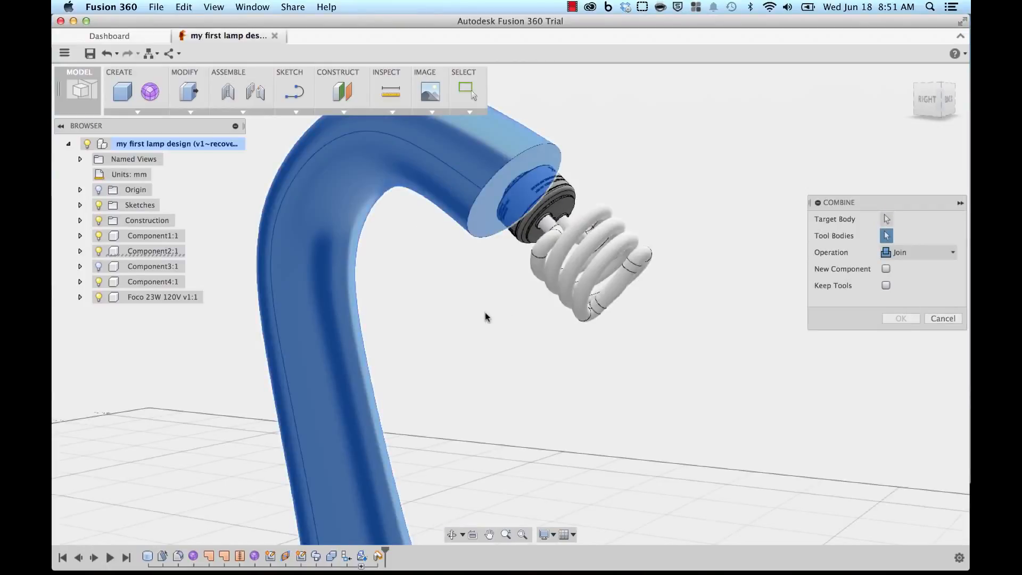
# Step: Set the Combine operation to Cut the bulb from the neck, then hide the bulb
pyautogui.moveTo(486, 318); pyautogui.dragTo(525, 399)
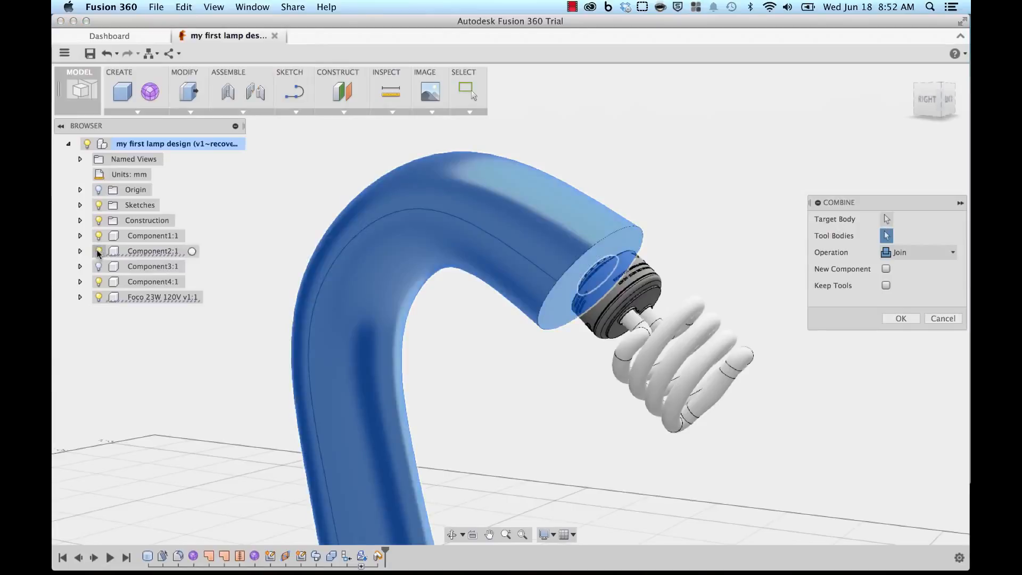
pyautogui.click(919, 252)
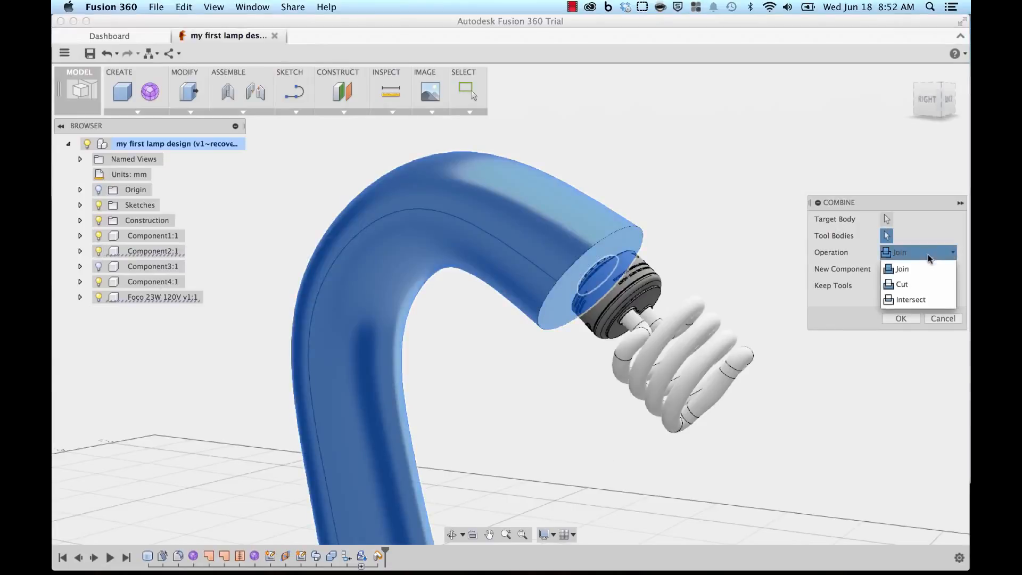
pyautogui.click(902, 283)
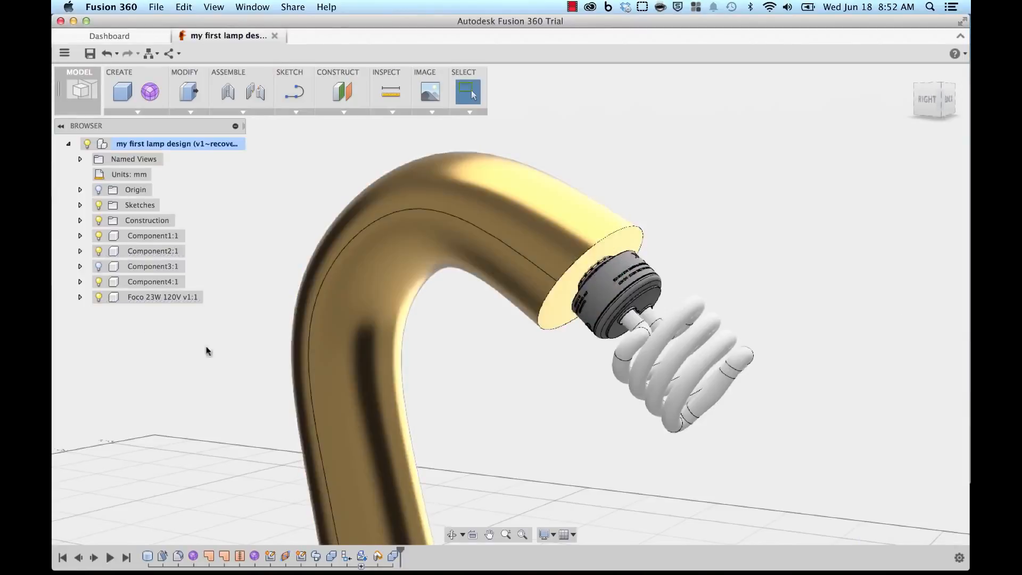
pyautogui.click(162, 297)
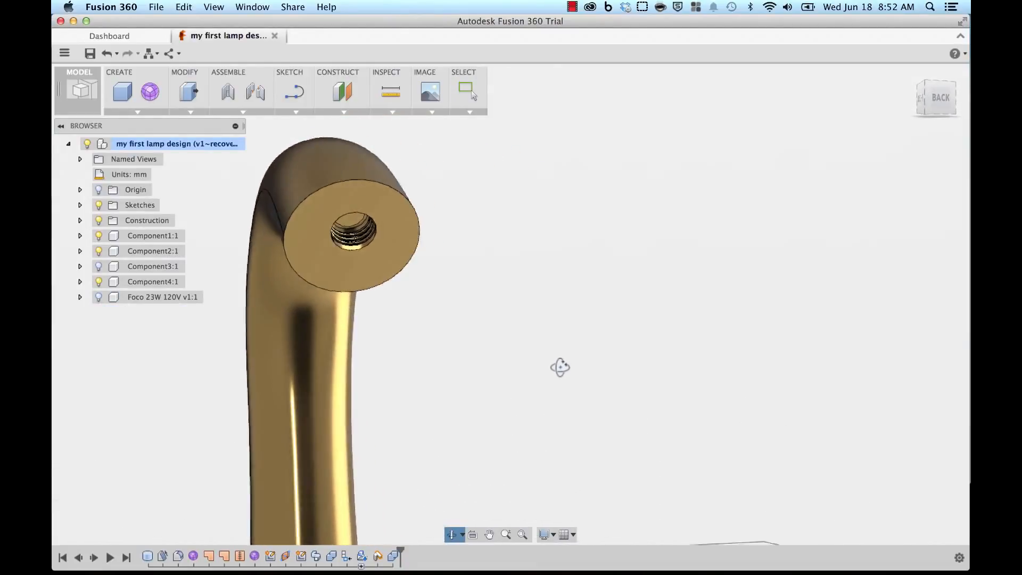
# Step: Look into the threaded neck opening, then make the Foco bulb visible again
pyautogui.moveTo(560, 367); pyautogui.dragTo(585, 365)
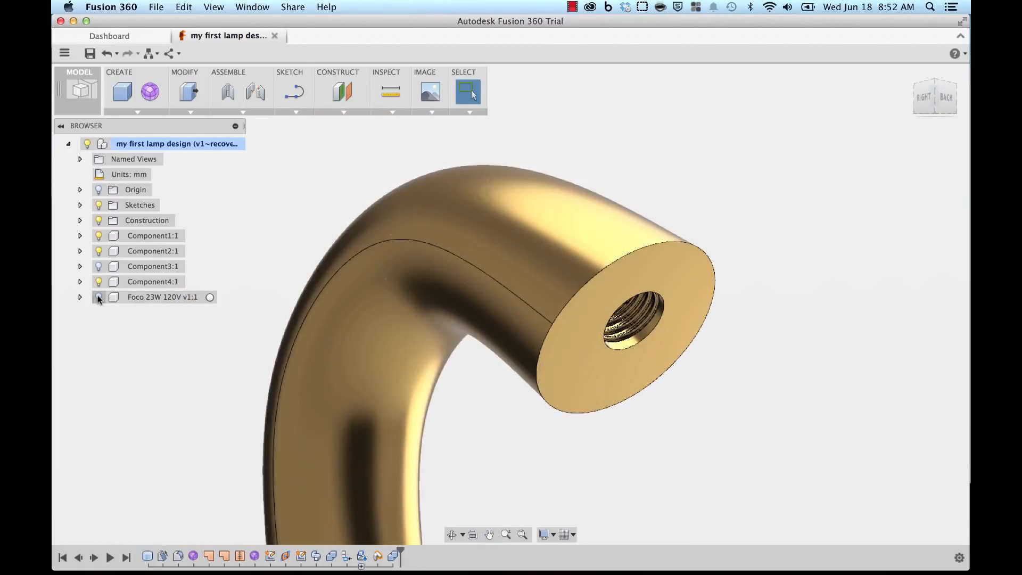
pyautogui.click(98, 297)
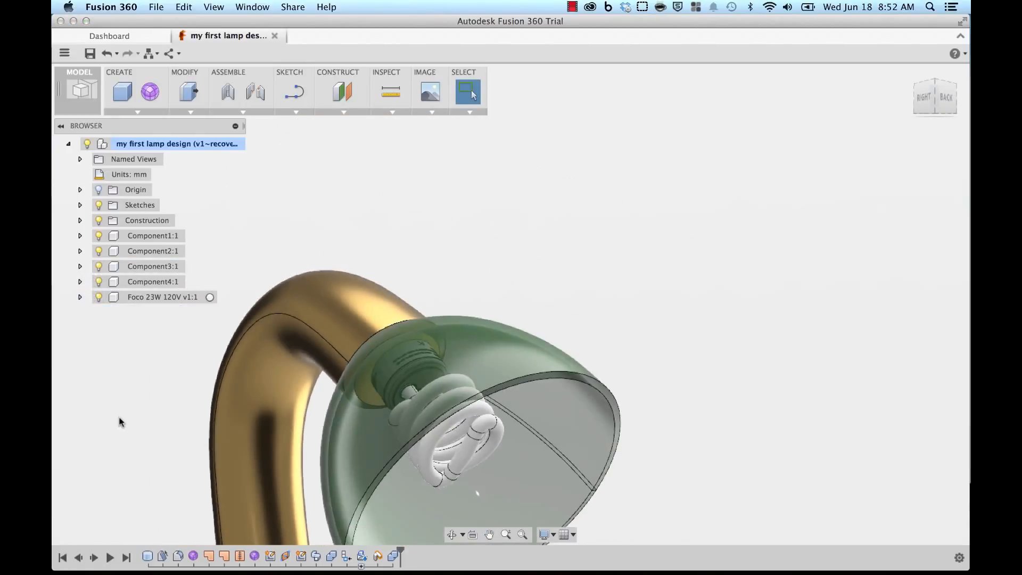